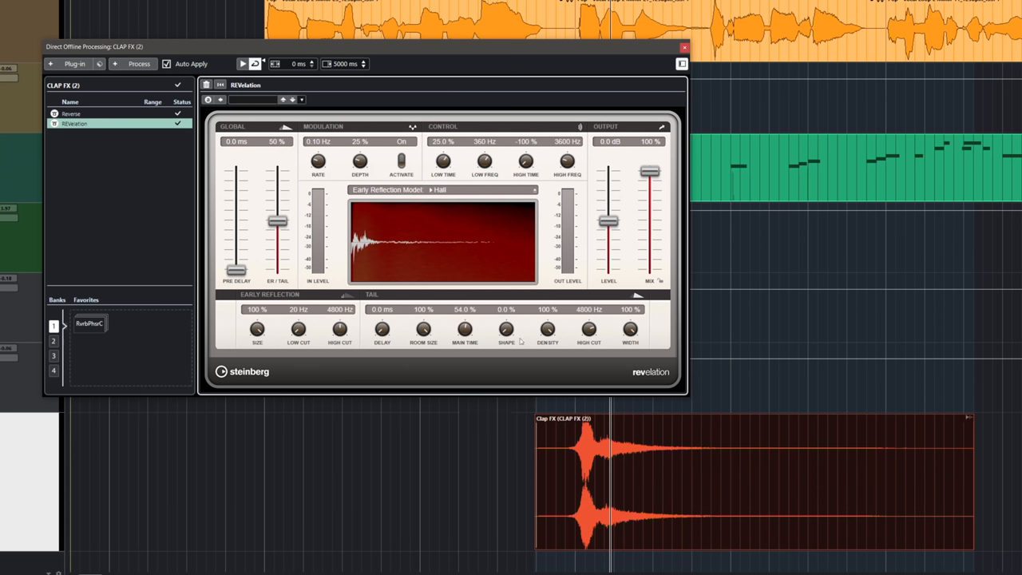
# Raise REVelation's Main Time for a longer reverb tail and bring up the offline process list for the Phaser.
pyautogui.moveTo(465, 329); pyautogui.dragTo(465, 319)
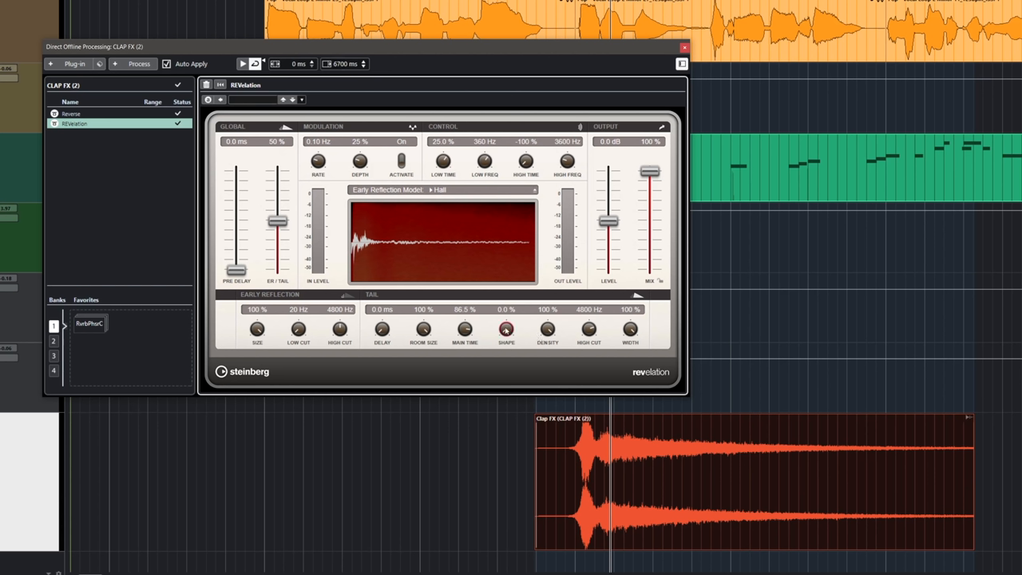
pyautogui.moveTo(506, 329); pyautogui.dragTo(506, 316)
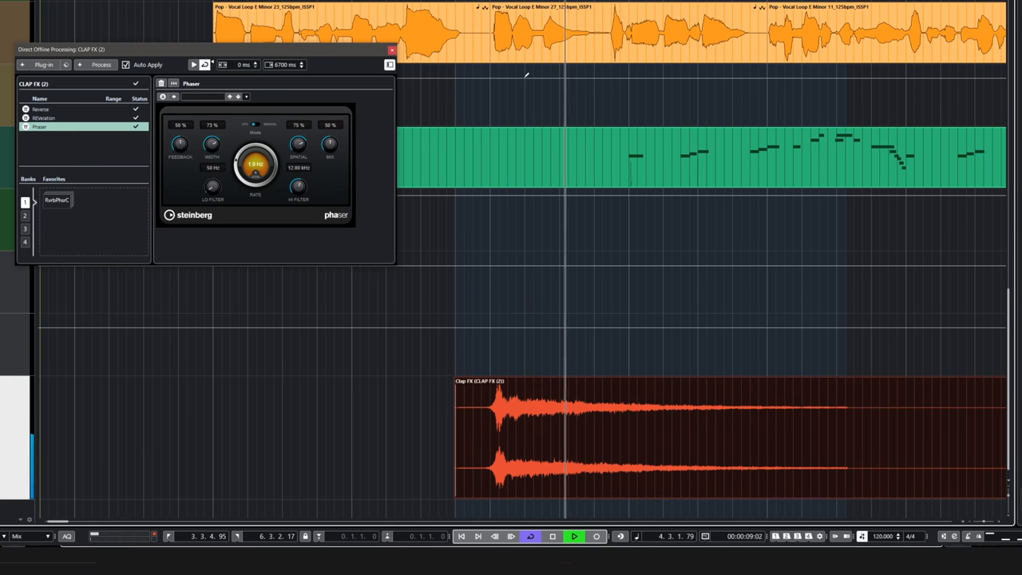
pyautogui.click(553, 537)
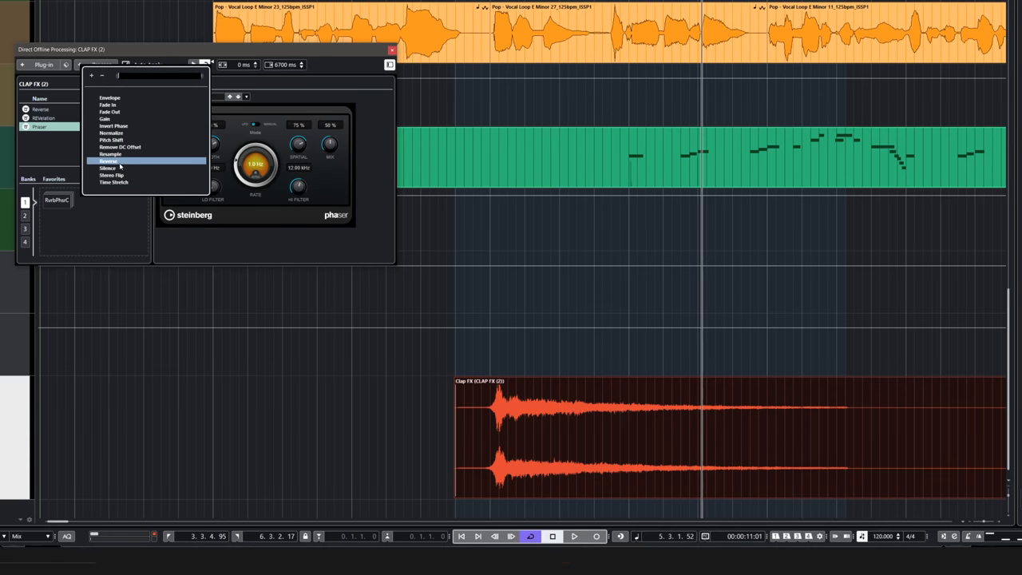
# Add a second Reverse to the chain and audition the swelling clap.
pyautogui.click(108, 160)
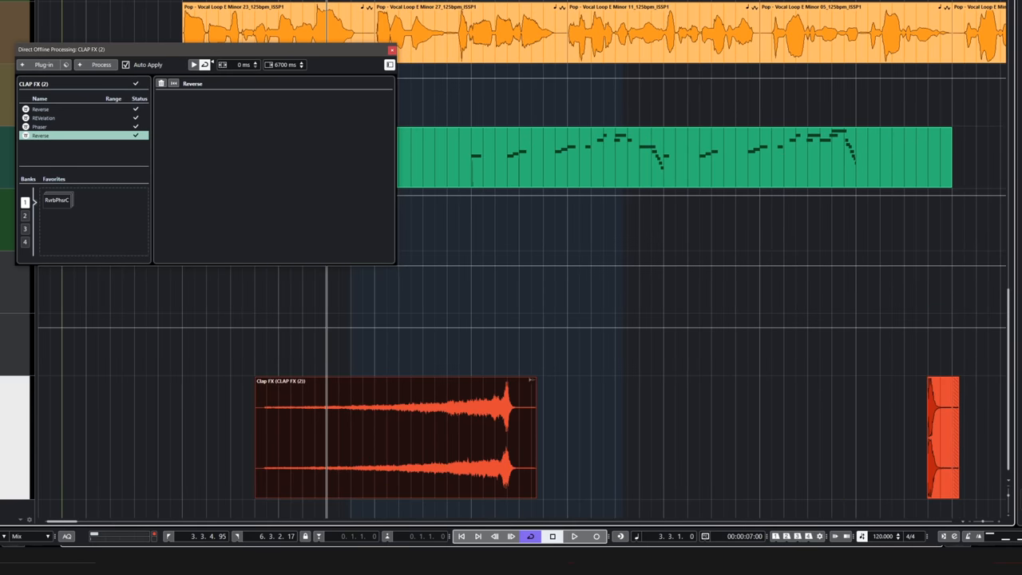
pyautogui.click(575, 536)
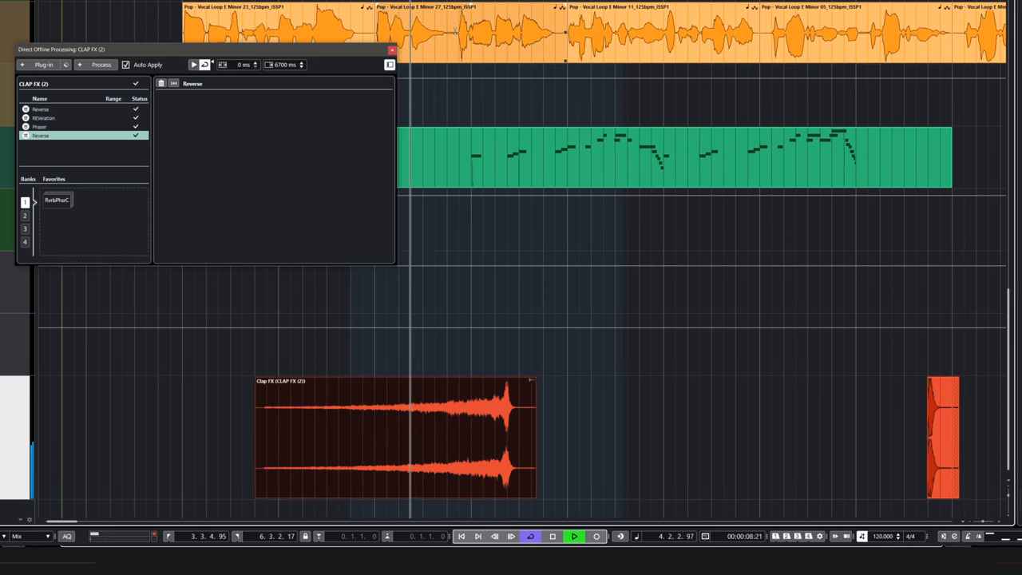